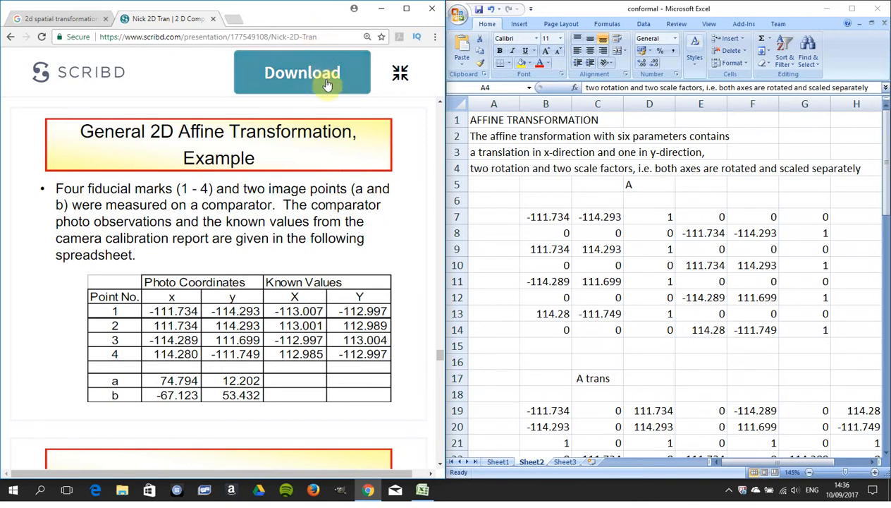
pyautogui.moveTo(374, 148)
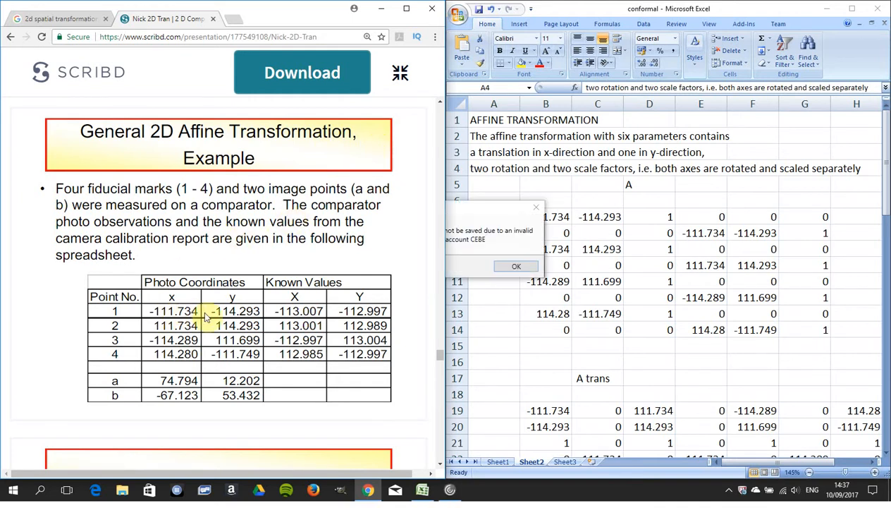
pyautogui.click(516, 266)
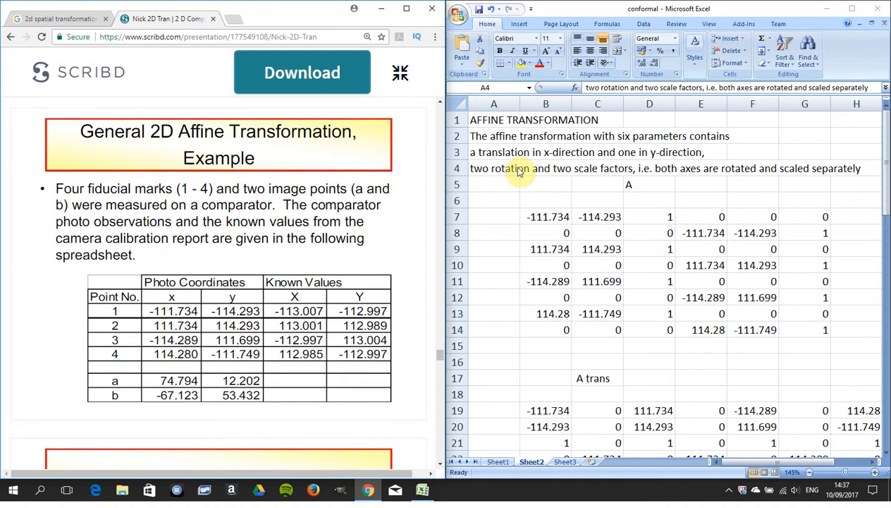
pyautogui.moveTo(428, 181)
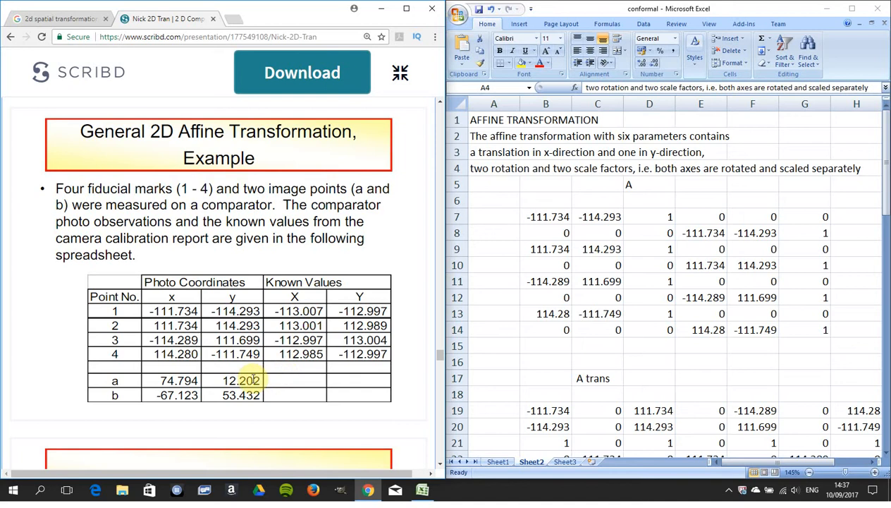
pyautogui.moveTo(275, 384)
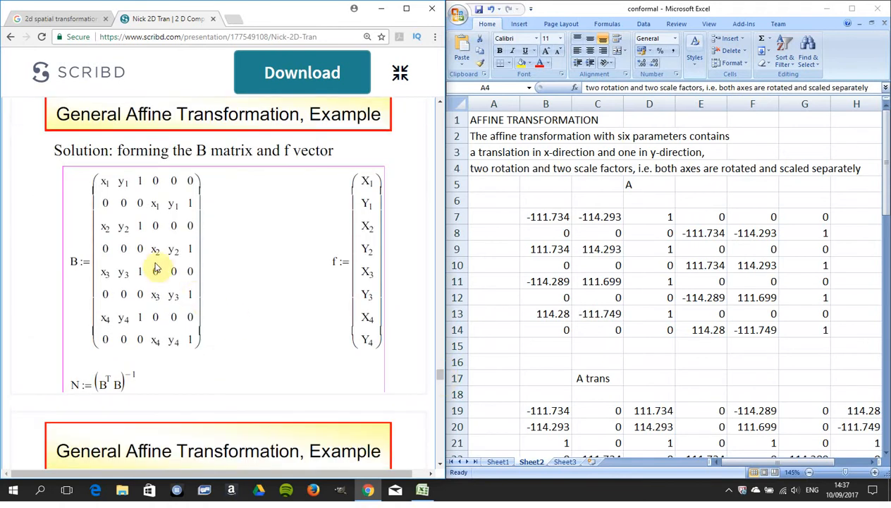
pyautogui.moveTo(123, 203)
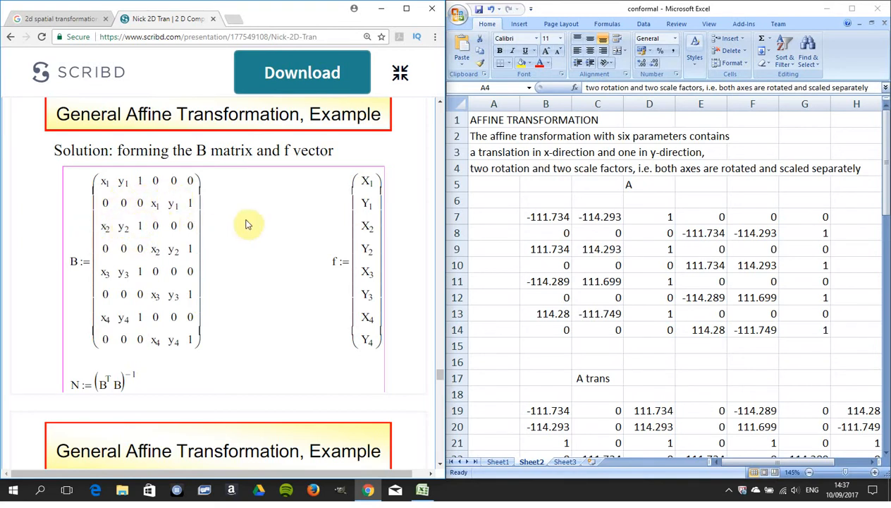
pyautogui.moveTo(363, 312)
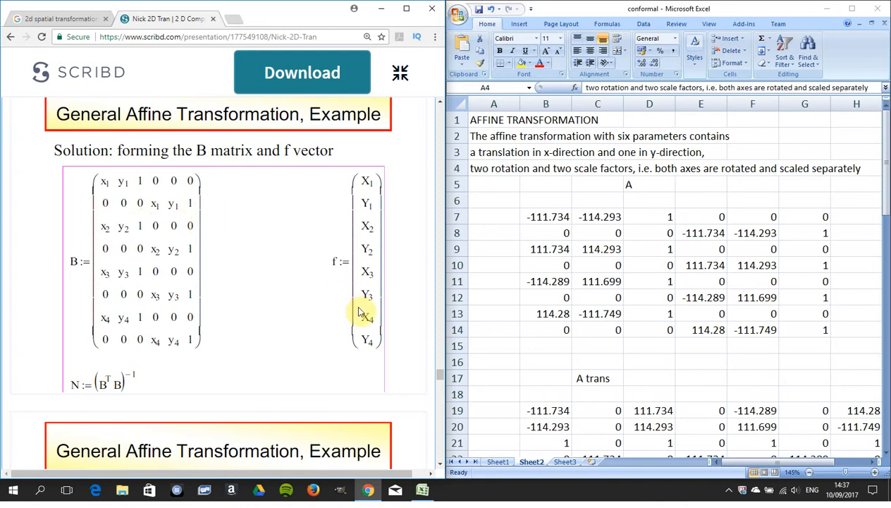
pyautogui.moveTo(441, 374)
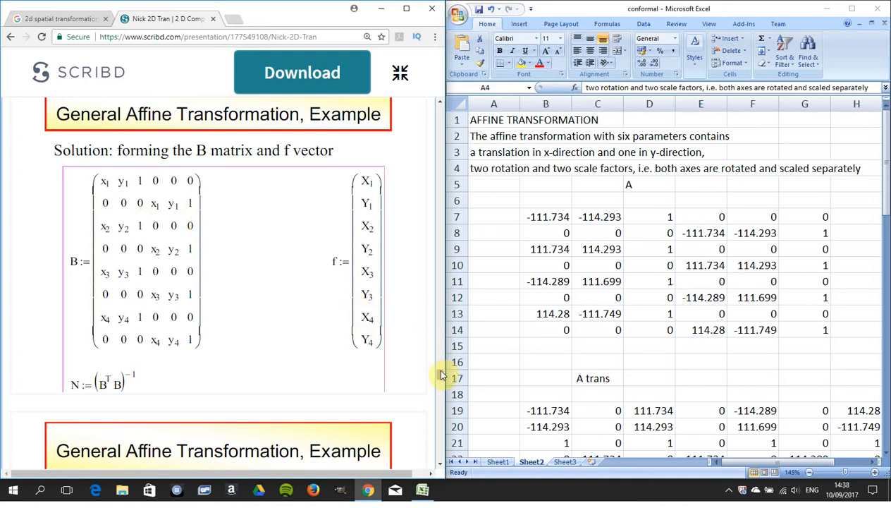
pyautogui.scroll(-3)
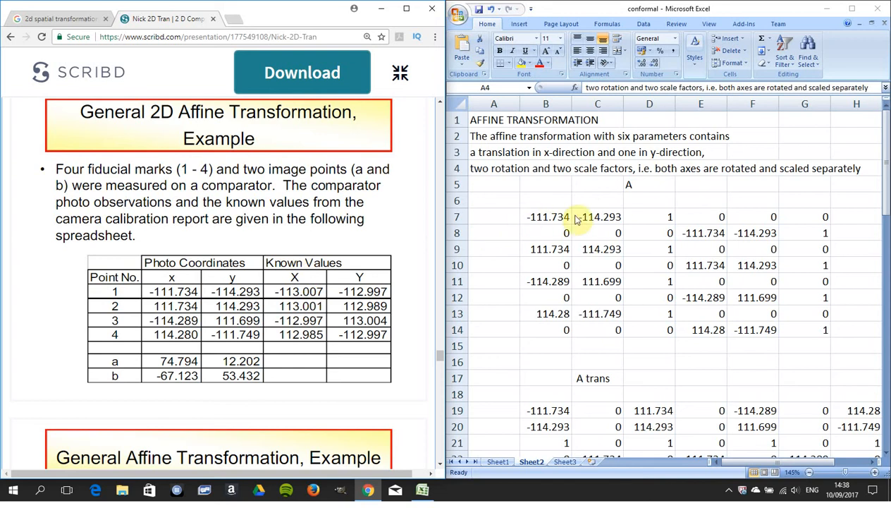
pyautogui.moveTo(636, 220)
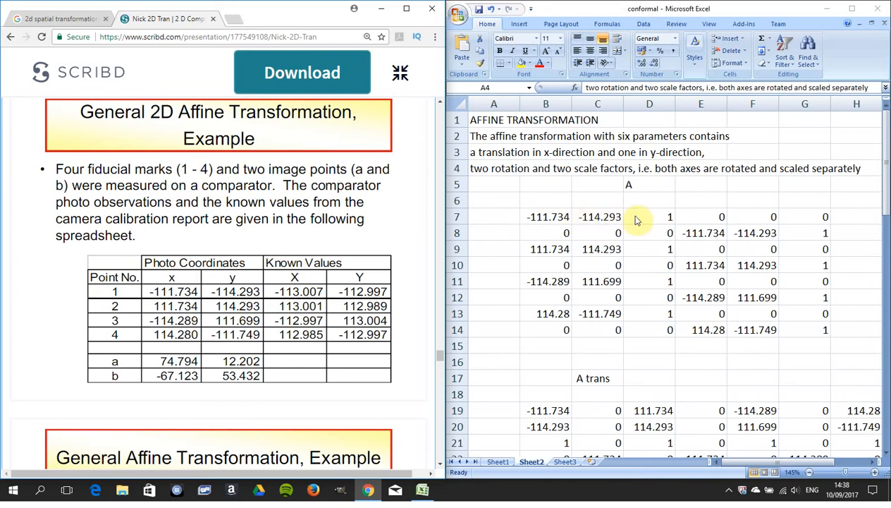
pyautogui.moveTo(829, 224)
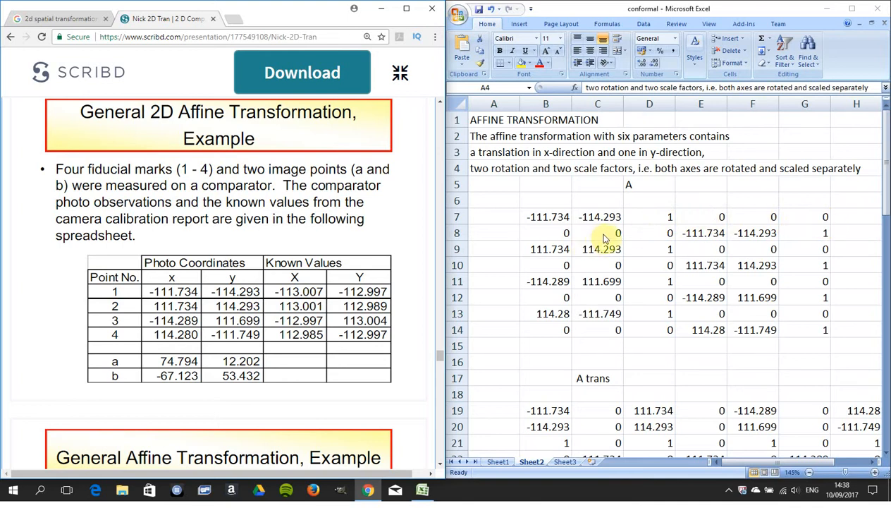
pyautogui.moveTo(677, 234)
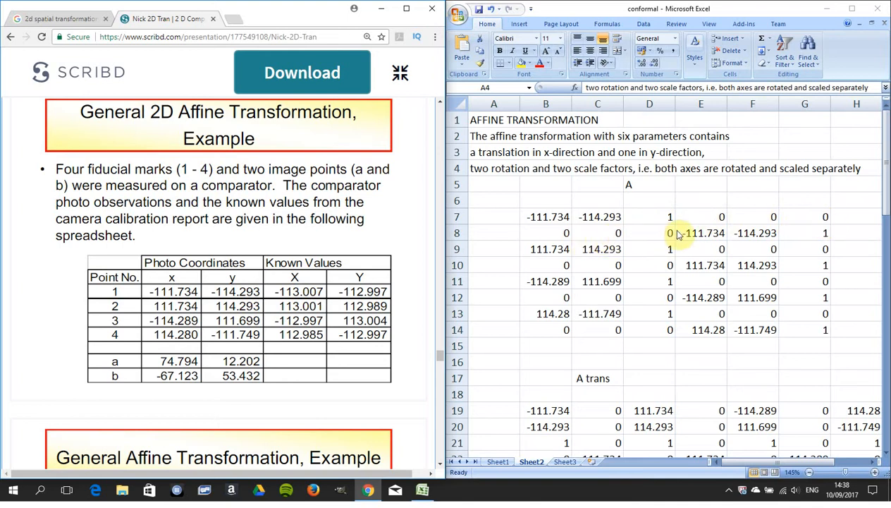
pyautogui.moveTo(733, 235)
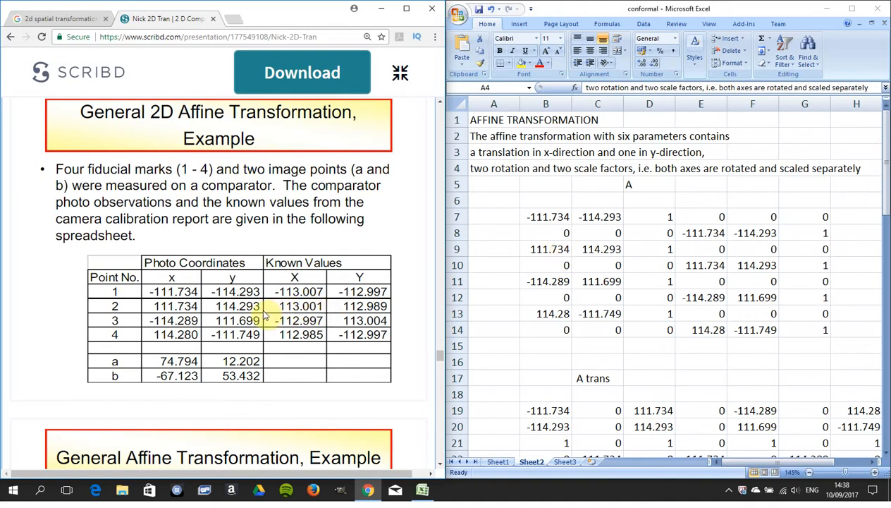
pyautogui.moveTo(430, 287)
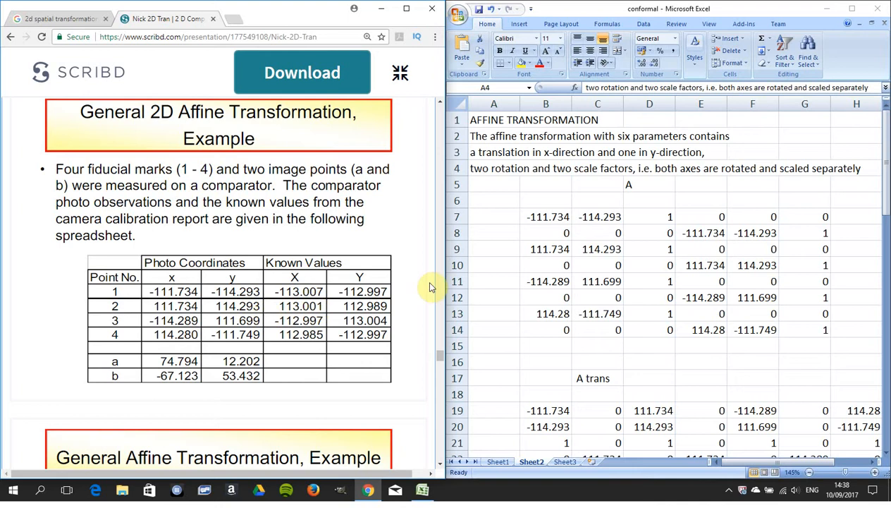
pyautogui.moveTo(696, 265)
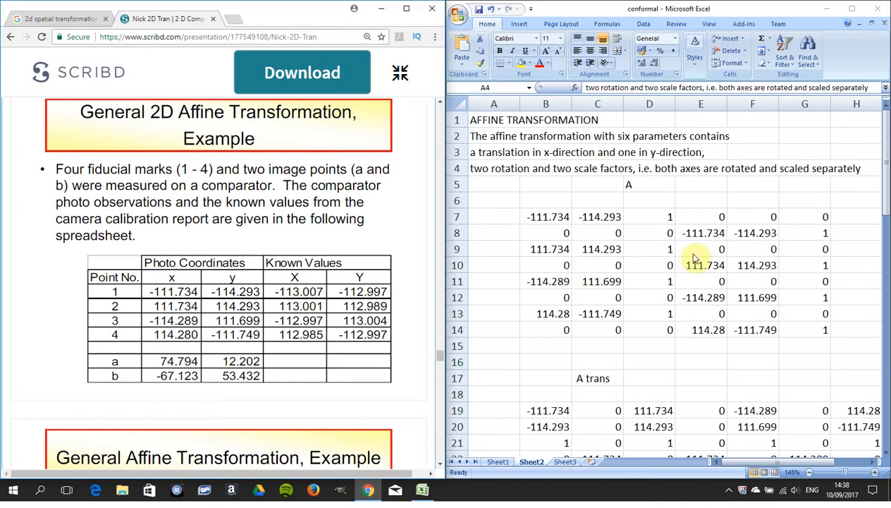
pyautogui.moveTo(645, 275)
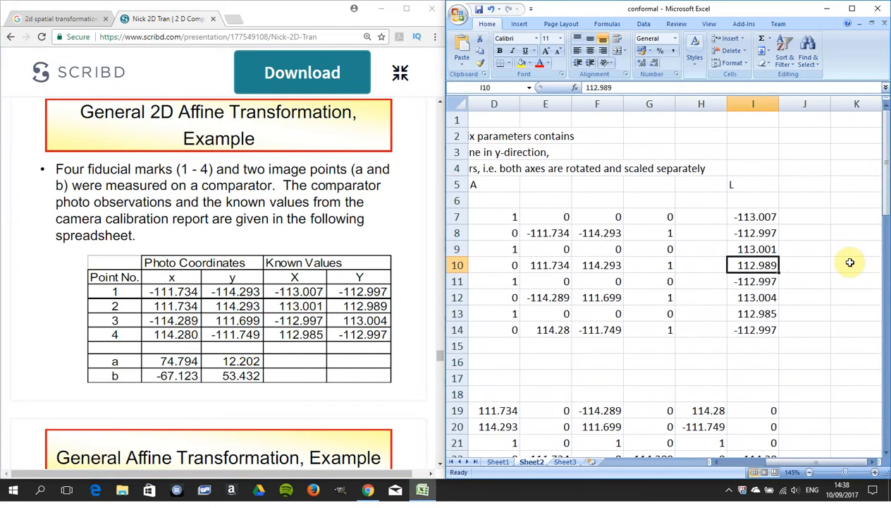
pyautogui.click(752, 217)
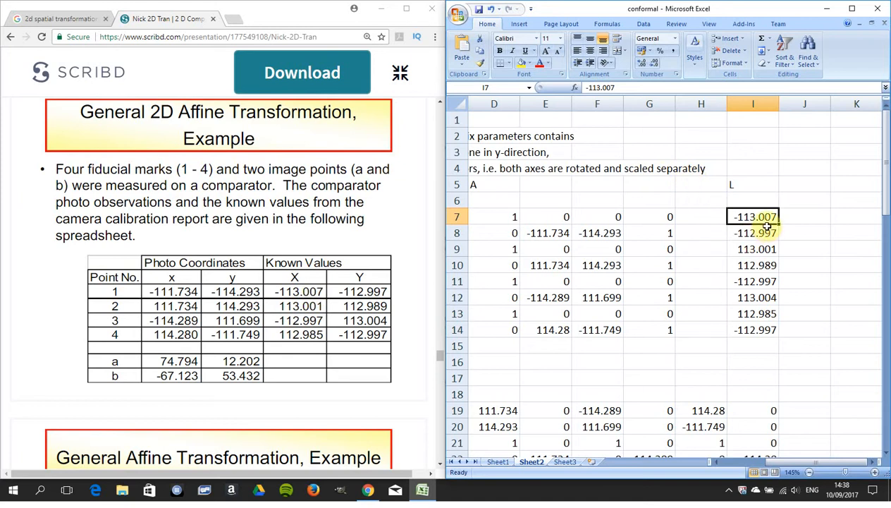
pyautogui.click(753, 232)
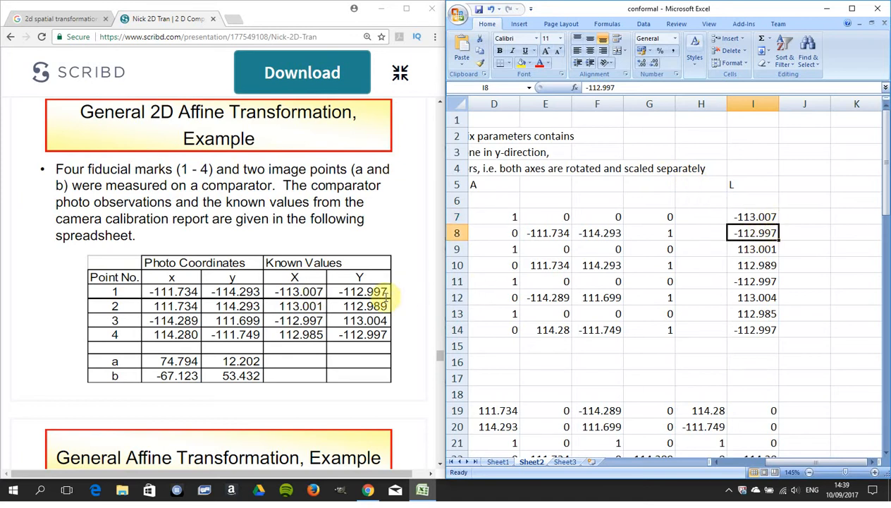
pyautogui.moveTo(710, 265)
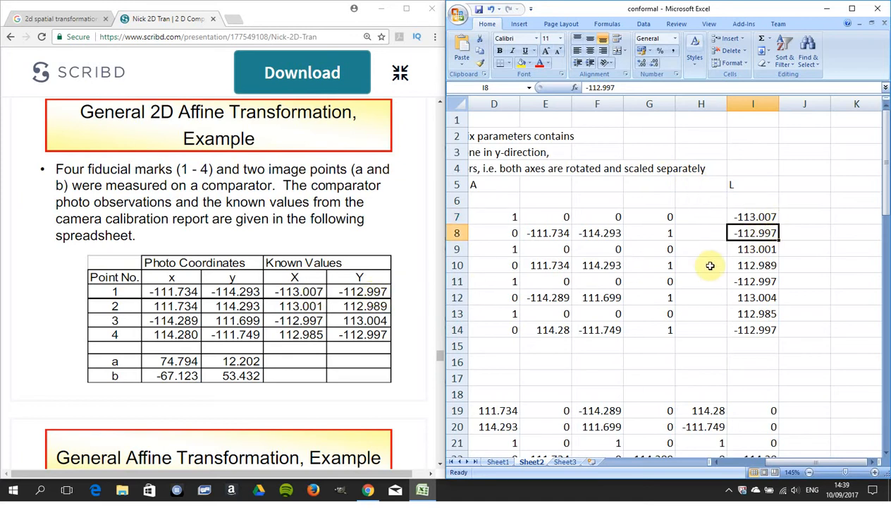
pyautogui.click(753, 249)
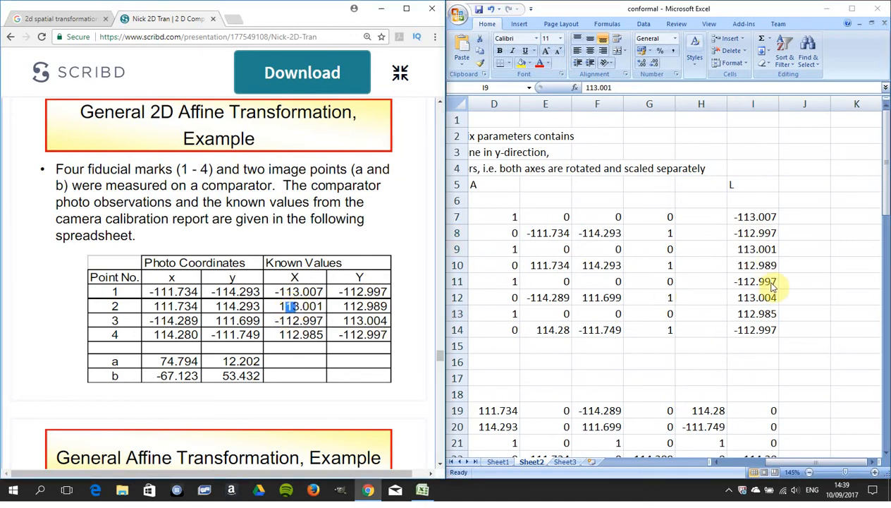
pyautogui.click(753, 265)
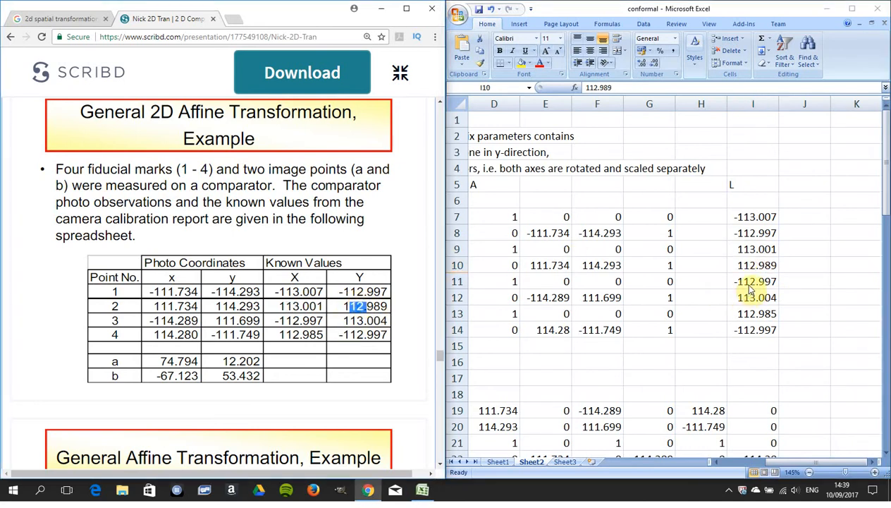
pyautogui.click(753, 265)
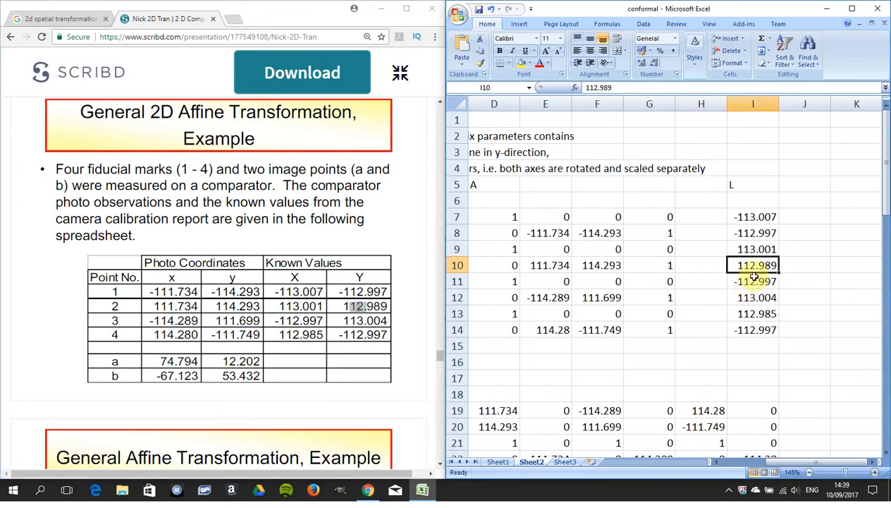
pyautogui.click(753, 280)
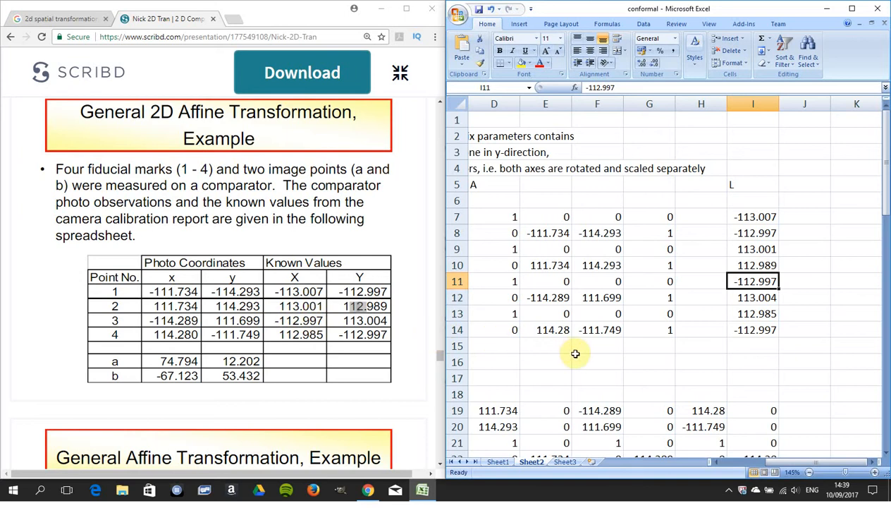
pyautogui.click(597, 362)
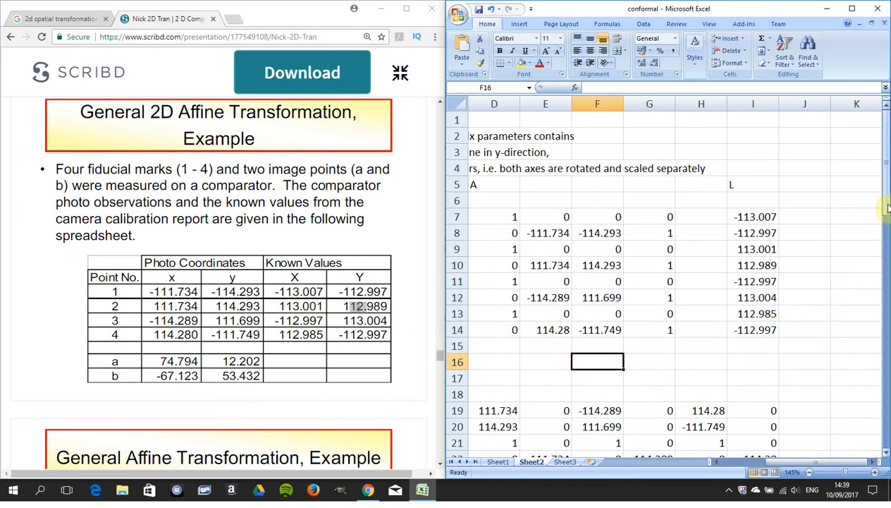
pyautogui.scroll(-3)
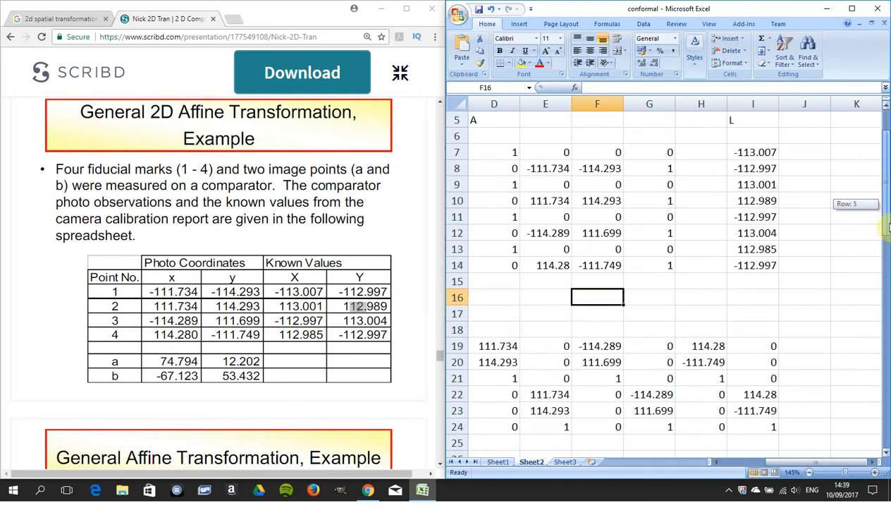
pyautogui.scroll(-3)
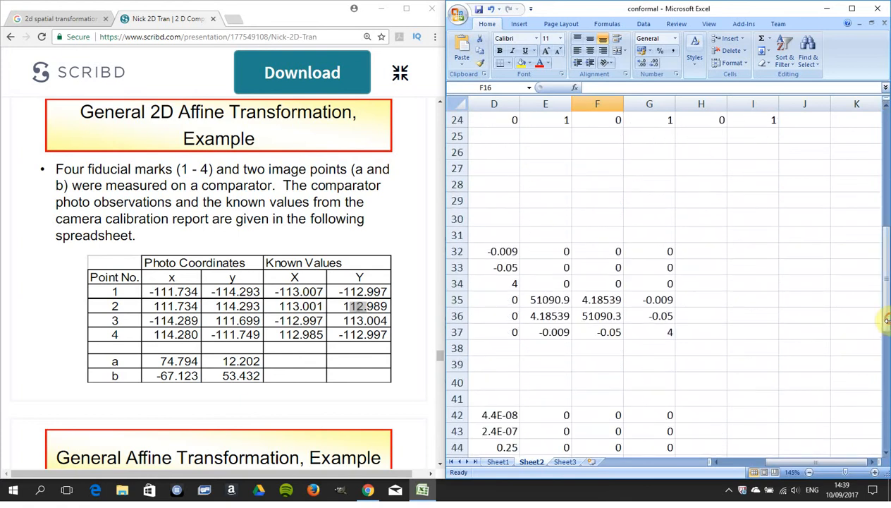
pyautogui.moveTo(887, 325)
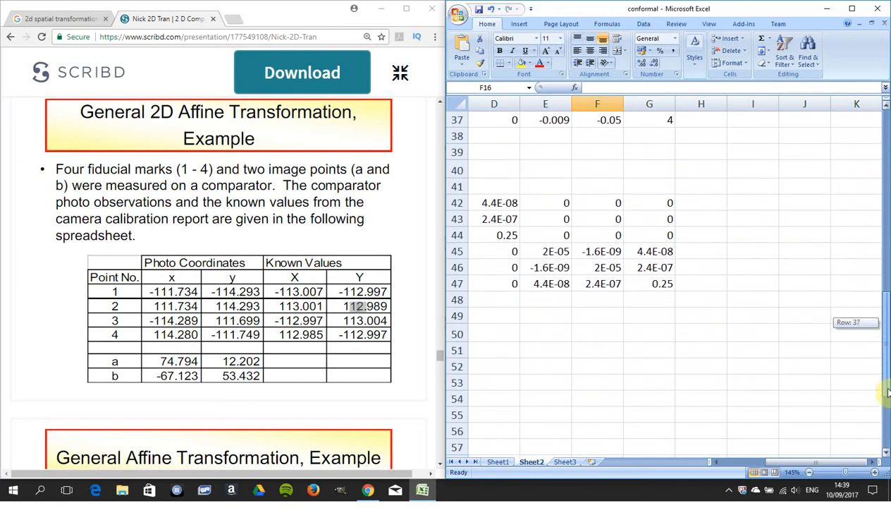
pyautogui.scroll(-3)
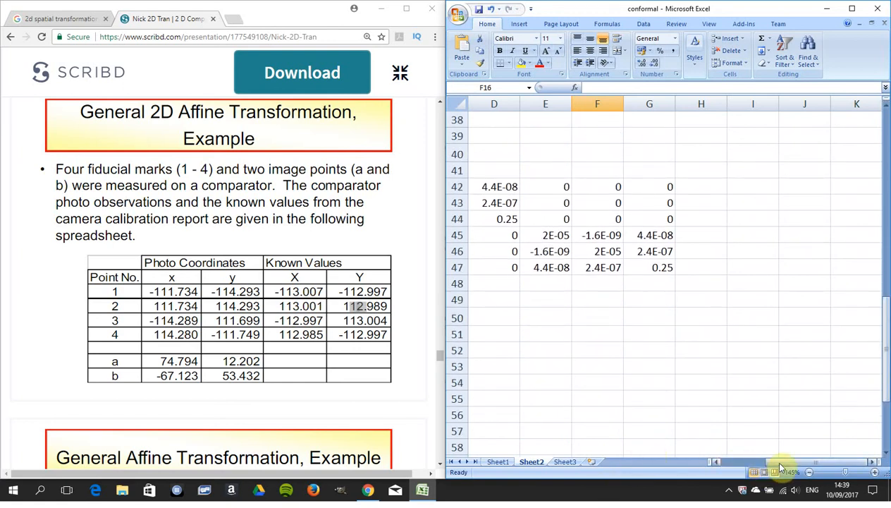
pyautogui.hscroll(-3)
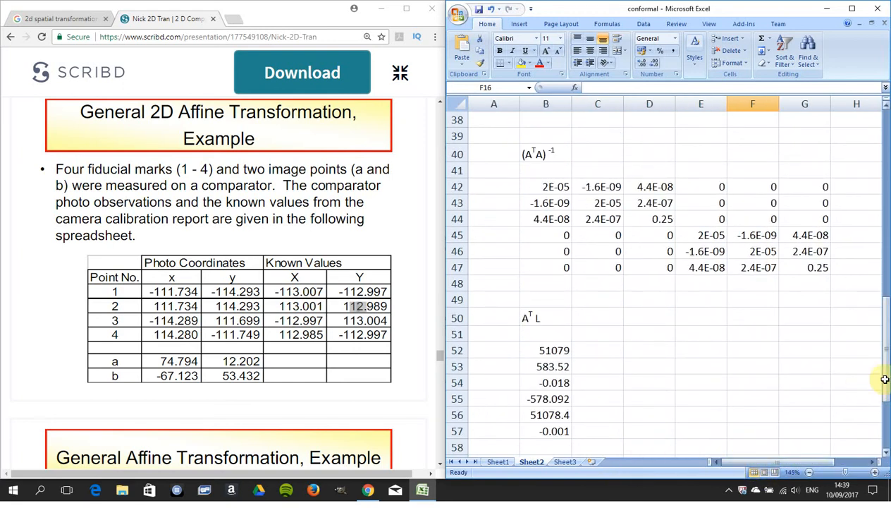
pyautogui.scroll(-3)
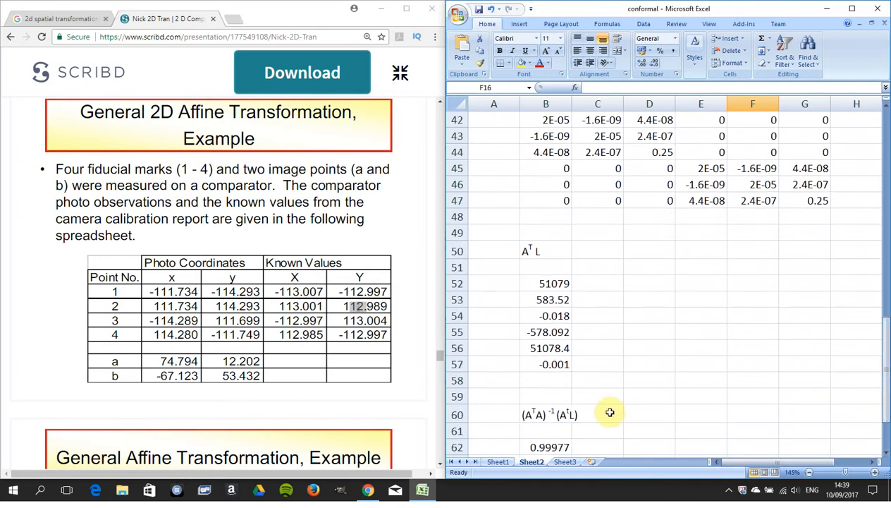
pyautogui.moveTo(556, 423)
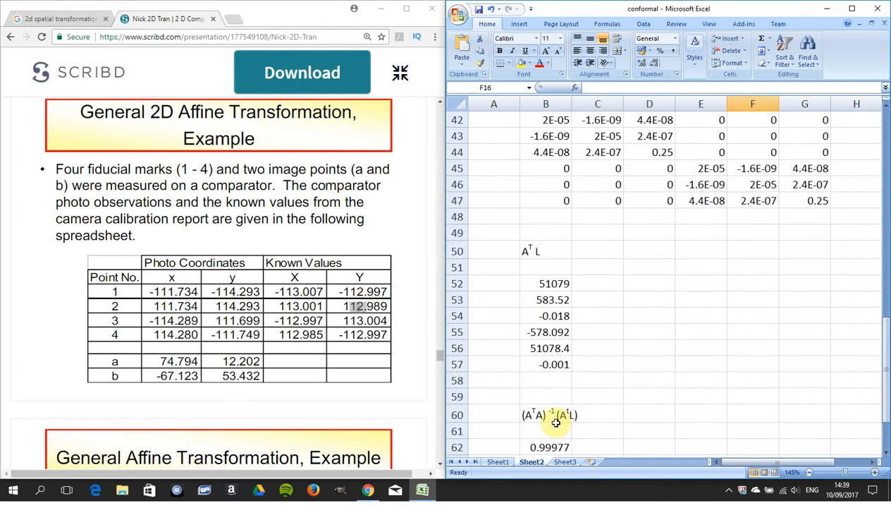
pyautogui.moveTo(589, 409)
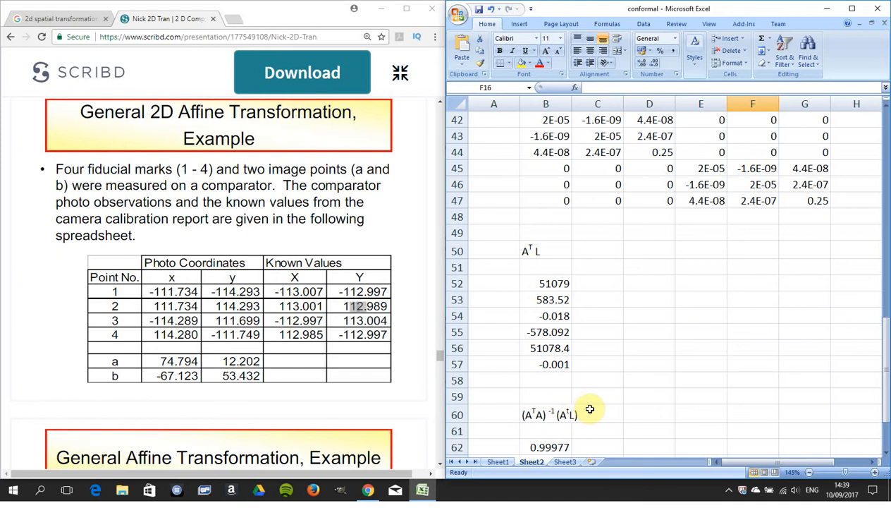
pyautogui.click(597, 396)
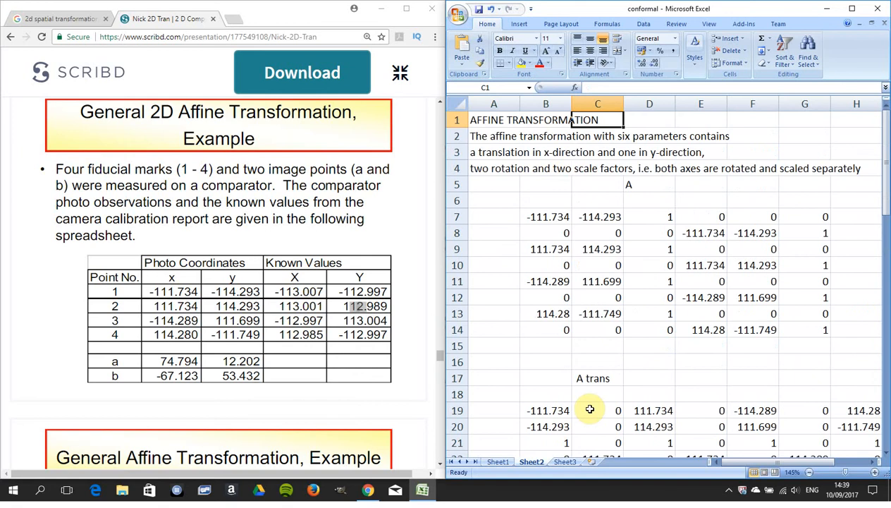
pyautogui.click(545, 217)
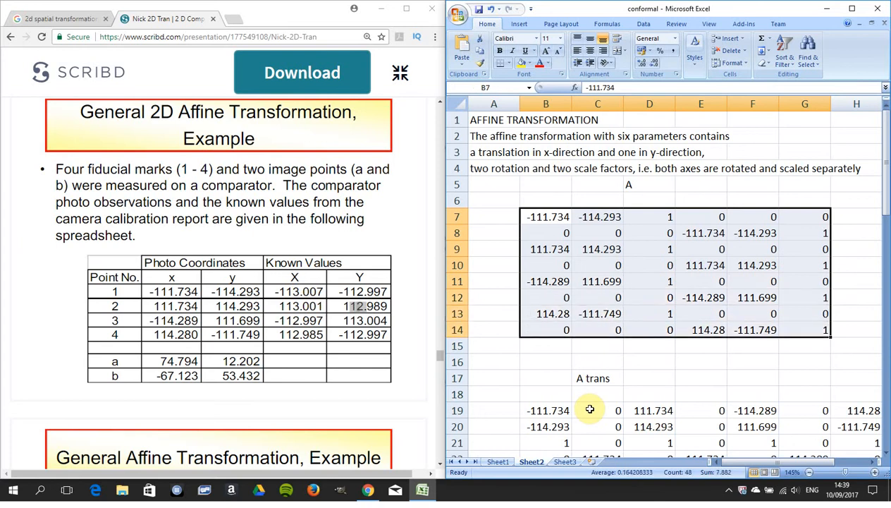
pyautogui.click(545, 346)
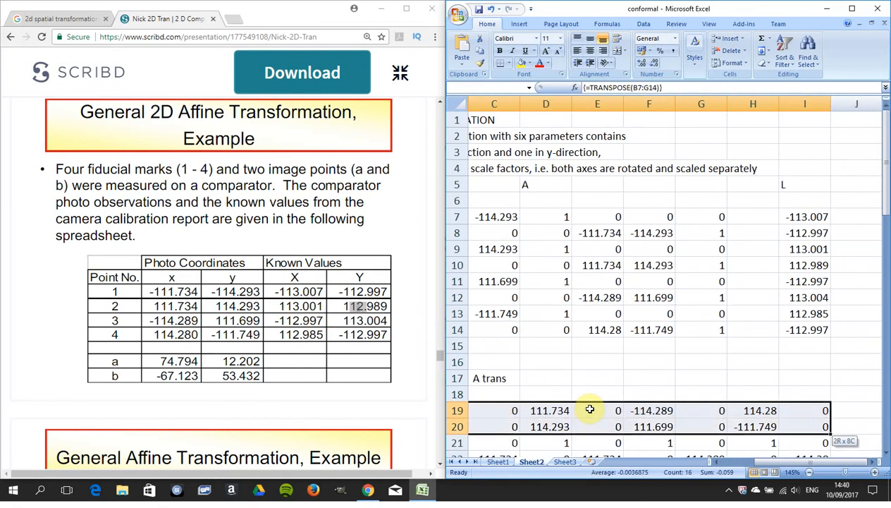
pyautogui.scroll(-3)
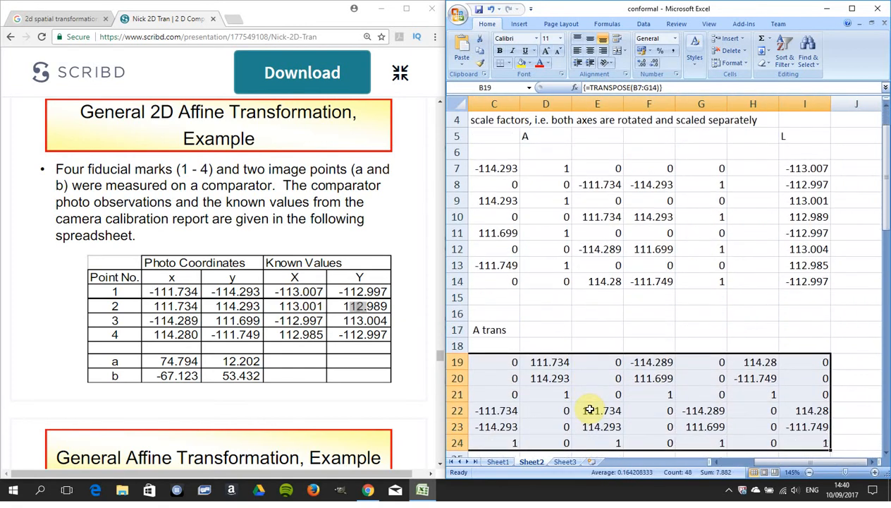
pyautogui.scroll(-3)
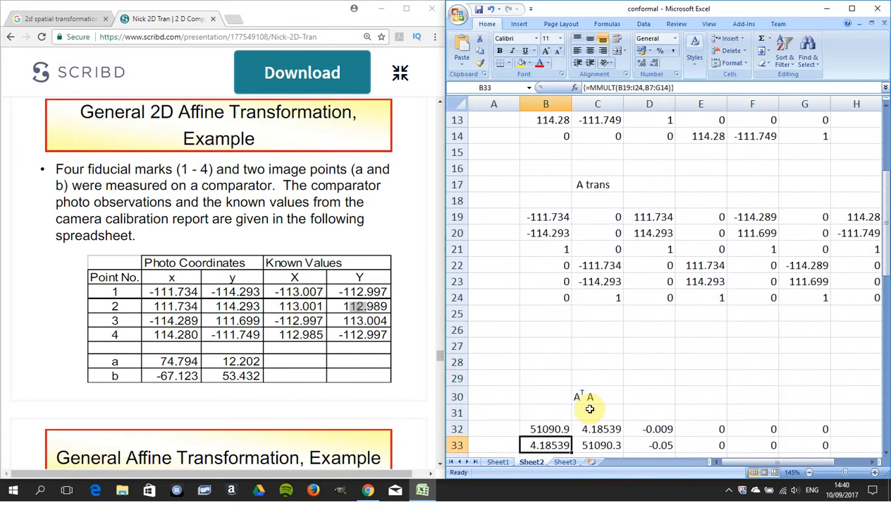
pyautogui.click(546, 428)
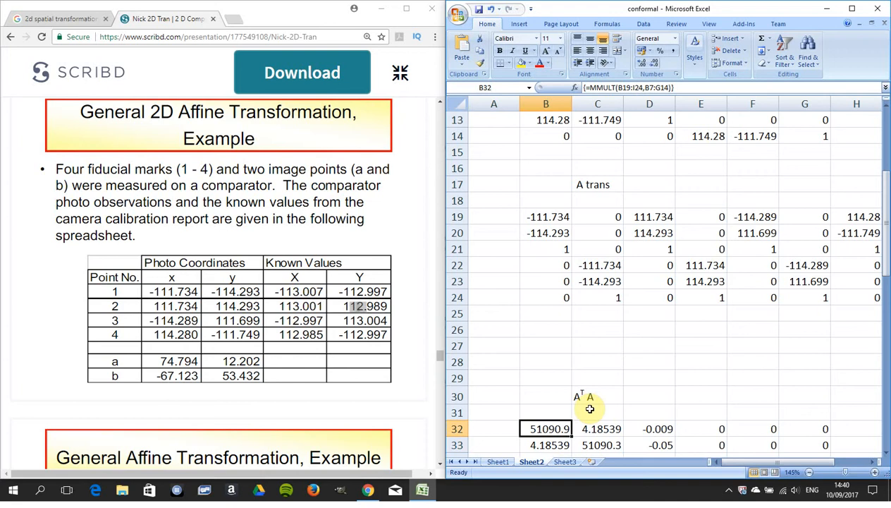
pyautogui.scroll(-3)
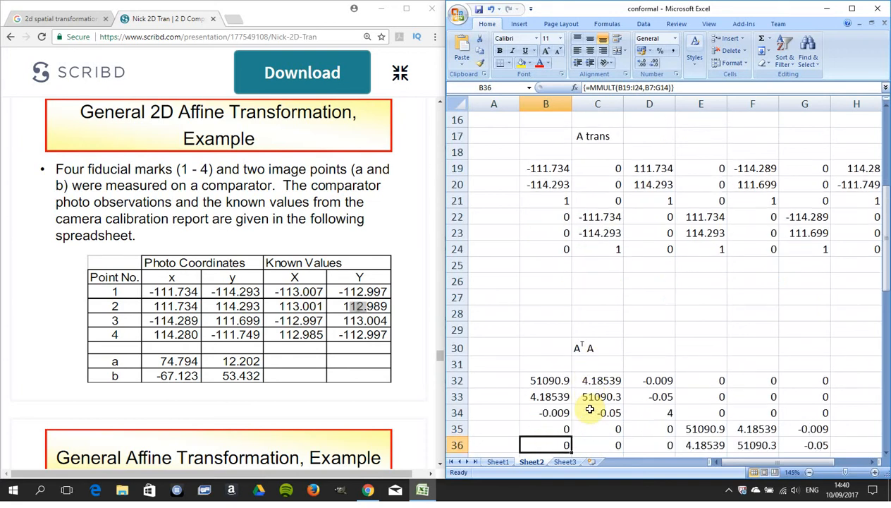
pyautogui.scroll(-3)
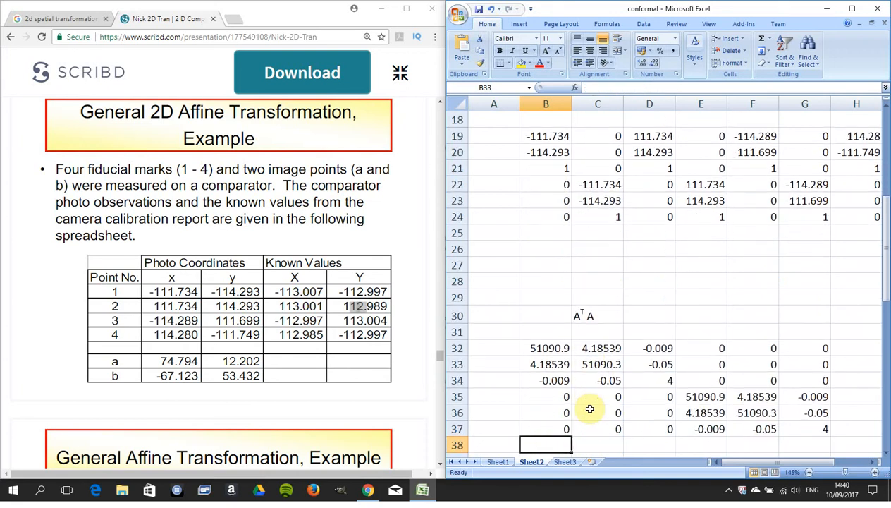
pyautogui.click(545, 428)
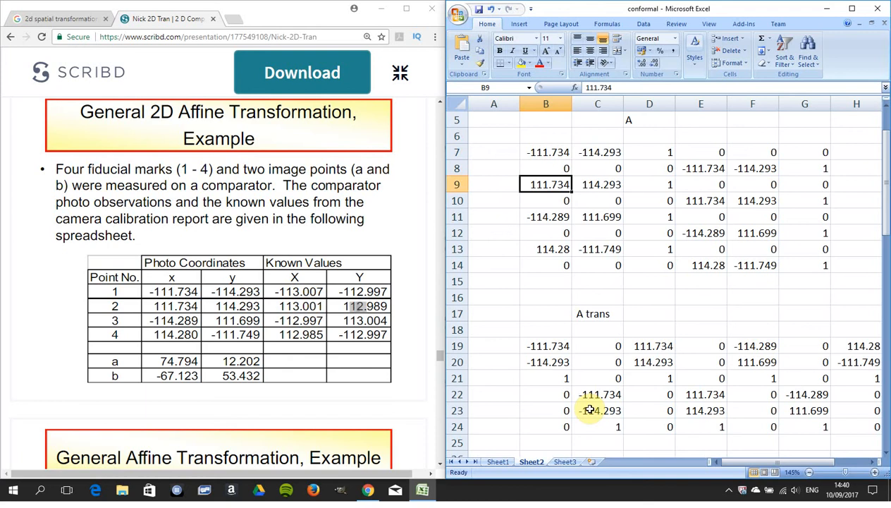
pyautogui.click(546, 233)
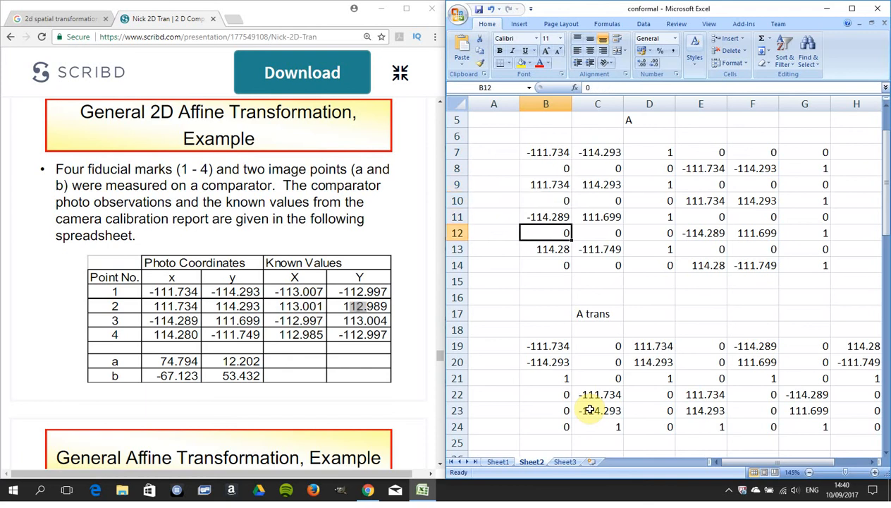
pyautogui.click(546, 264)
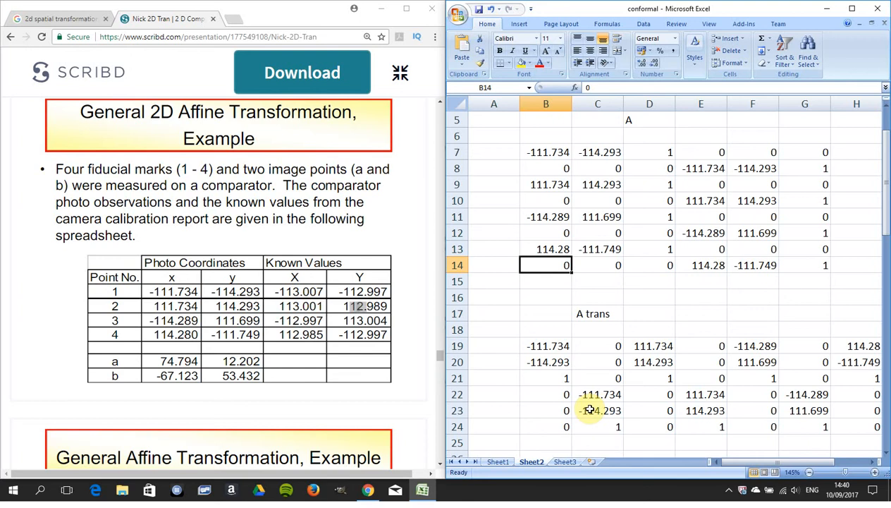
pyautogui.click(546, 249)
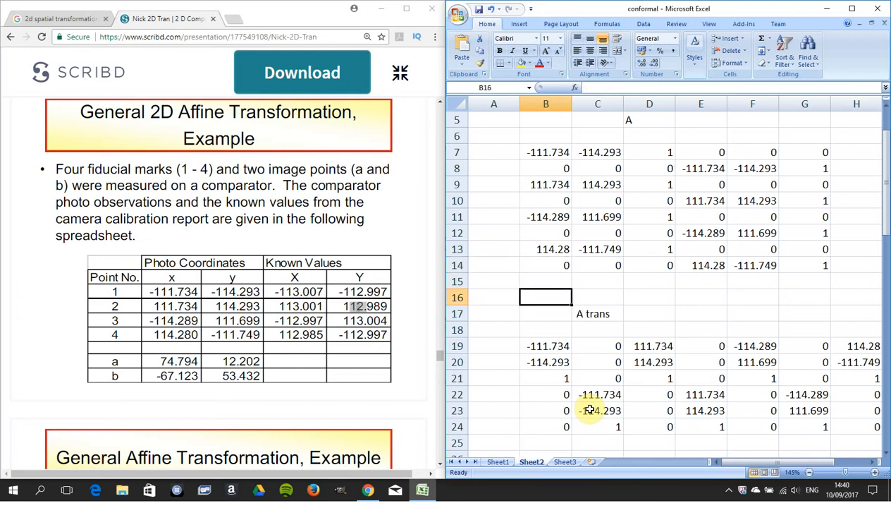
pyautogui.scroll(-3)
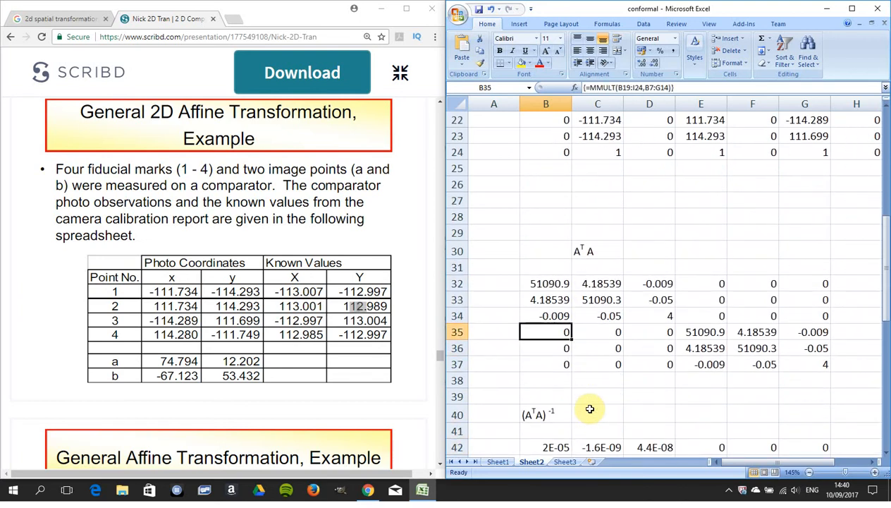
pyautogui.click(546, 299)
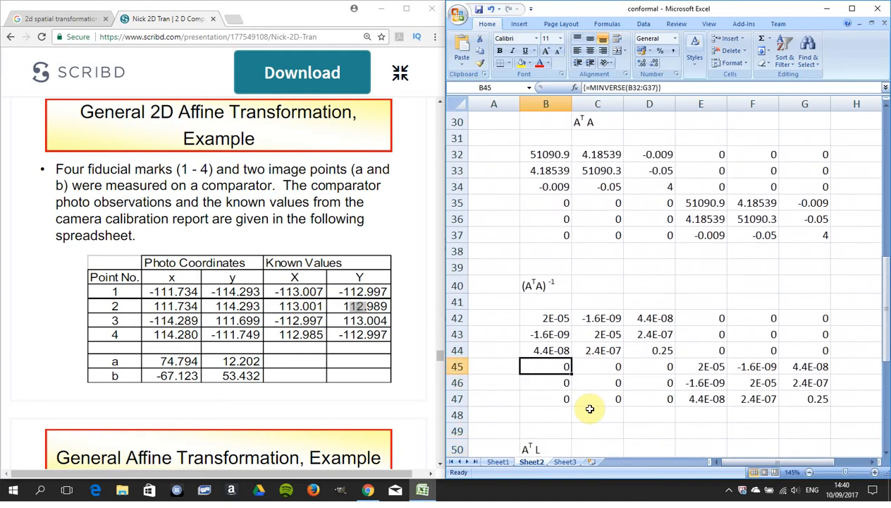
pyautogui.click(546, 318)
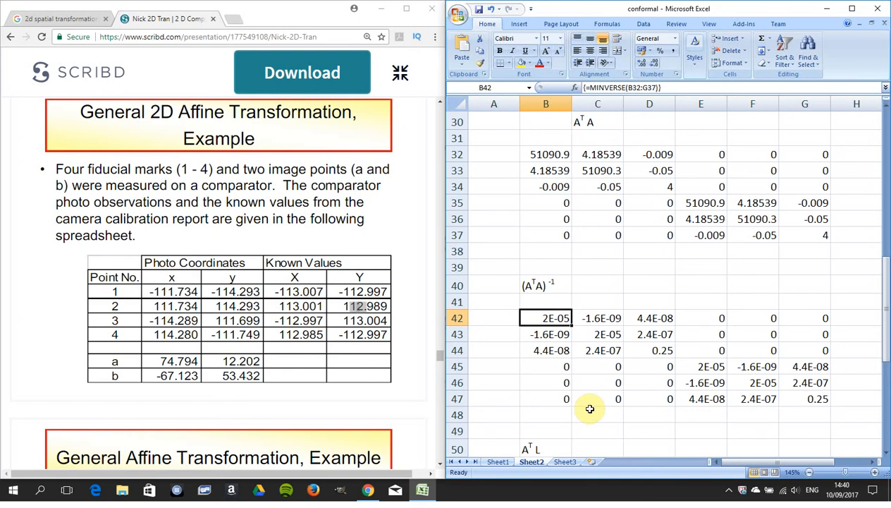
pyautogui.click(546, 349)
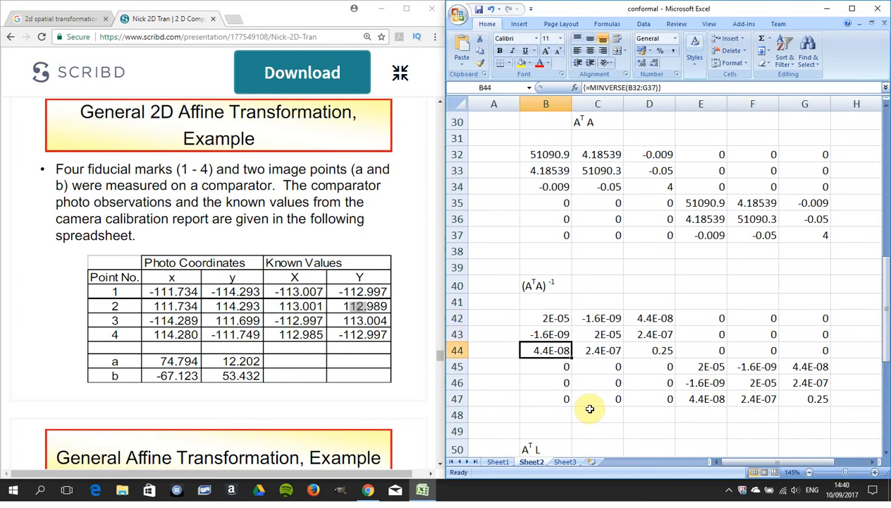
pyautogui.scroll(-3)
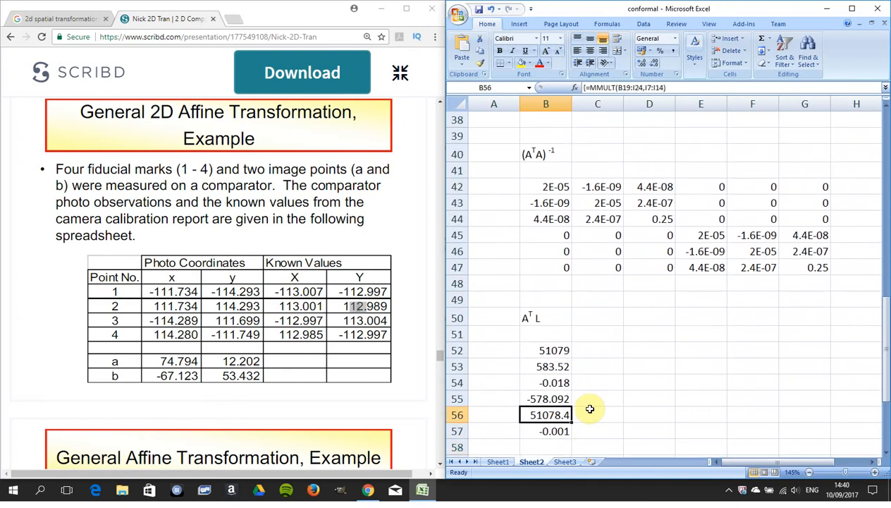
pyautogui.click(546, 349)
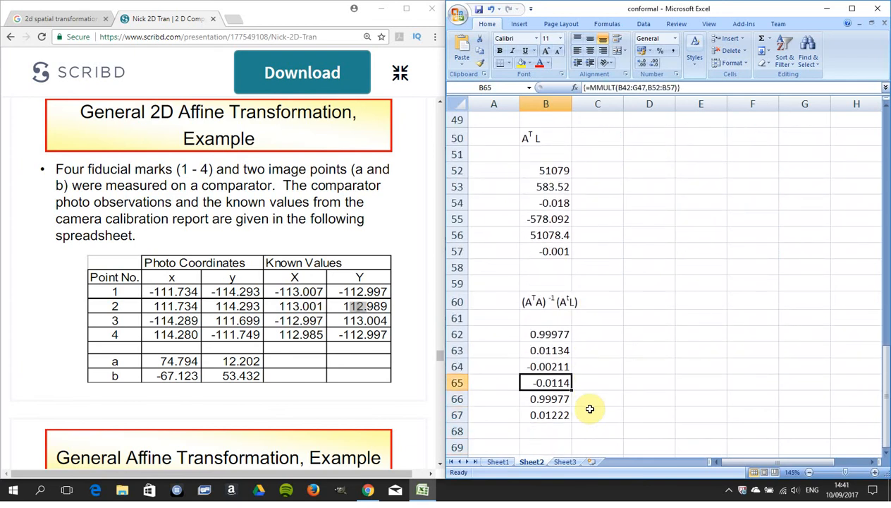
pyautogui.click(549, 350)
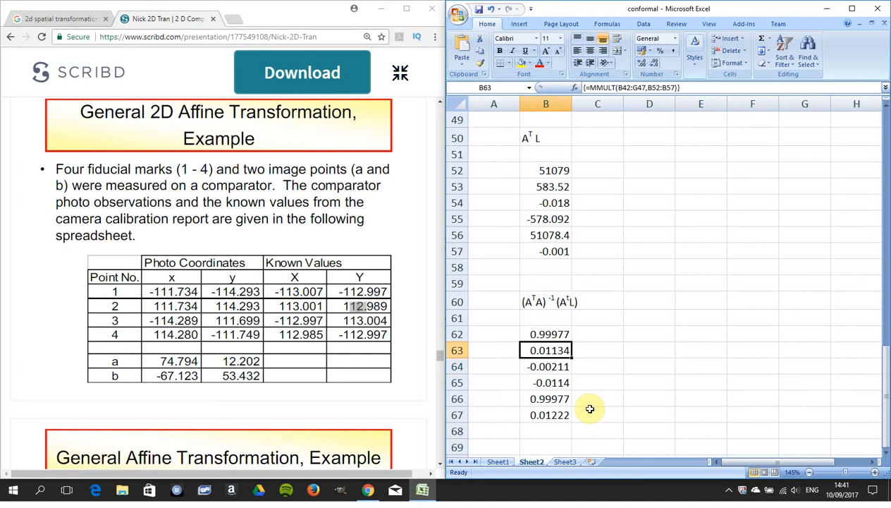
pyautogui.click(546, 399)
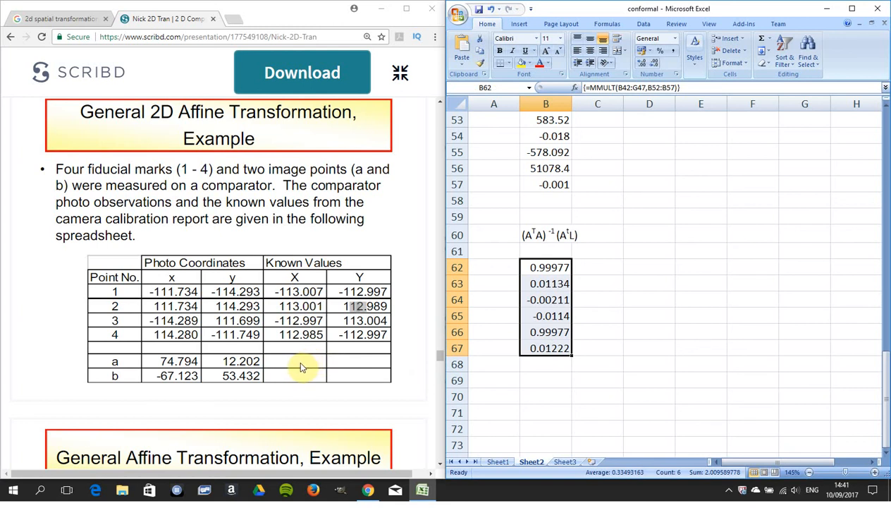
pyautogui.moveTo(338, 365)
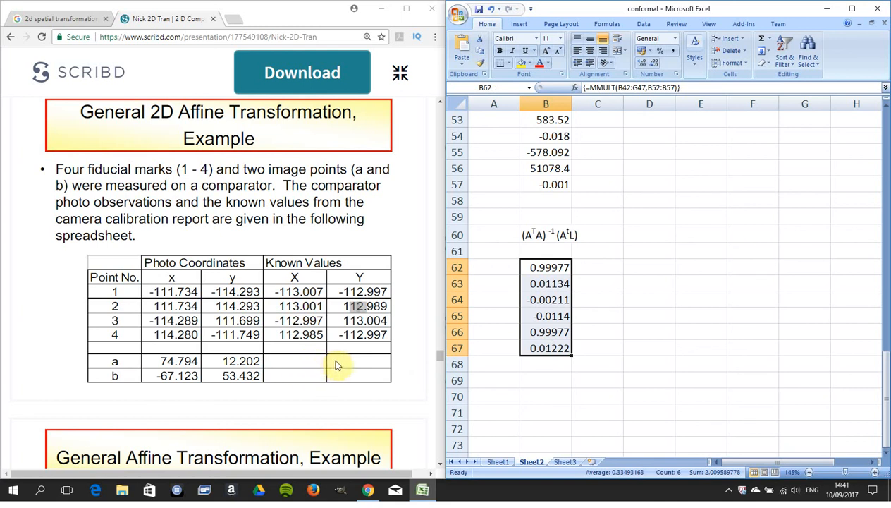
pyautogui.moveTo(361, 382)
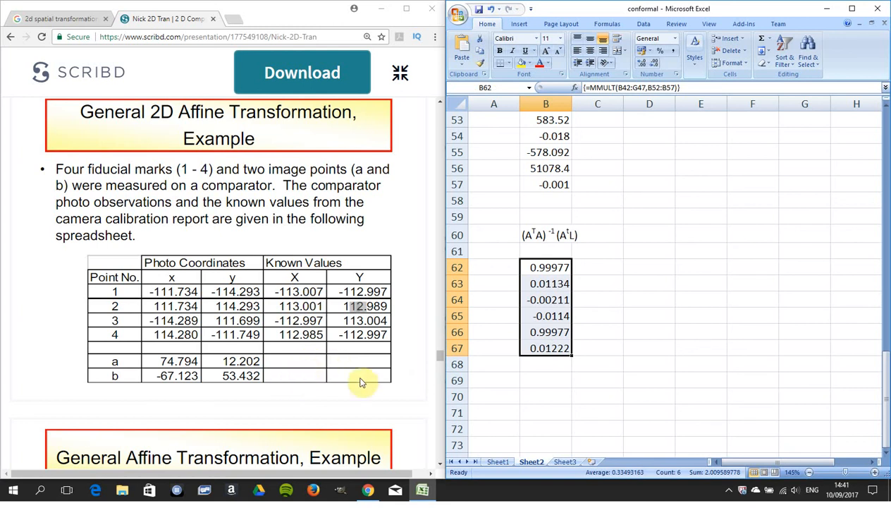
pyautogui.moveTo(567, 400)
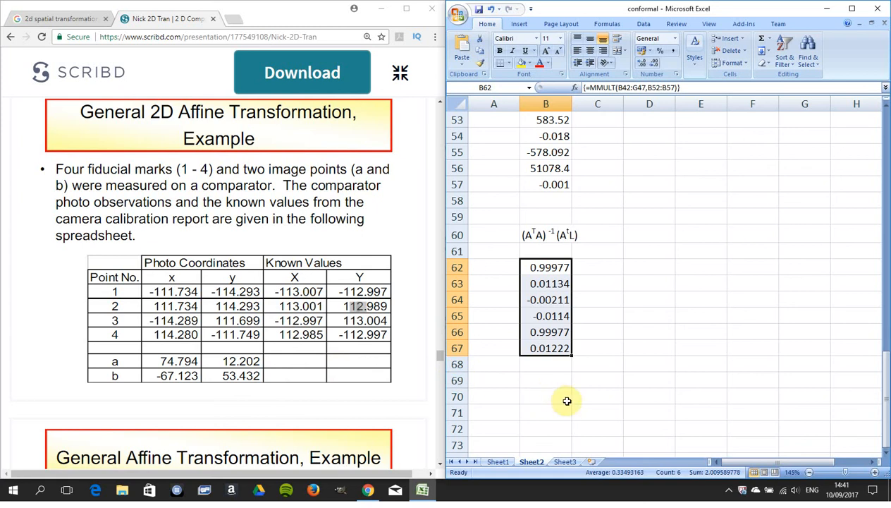
pyautogui.click(546, 396)
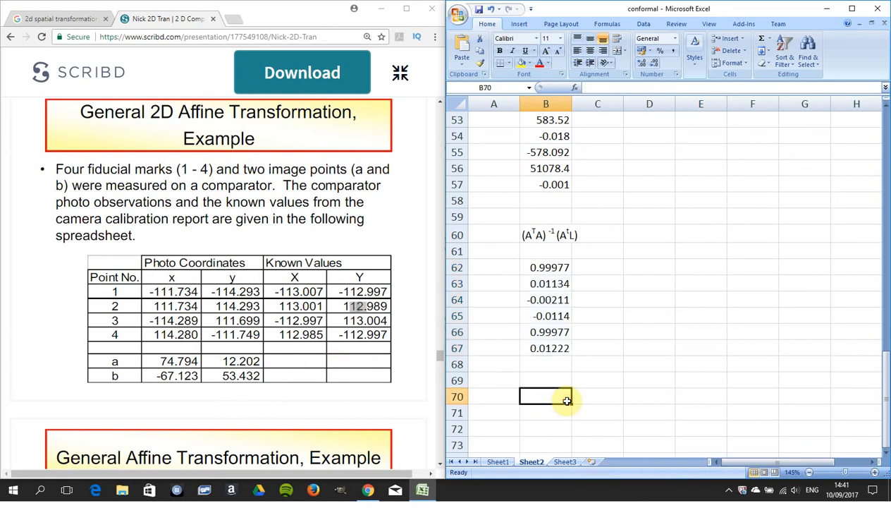